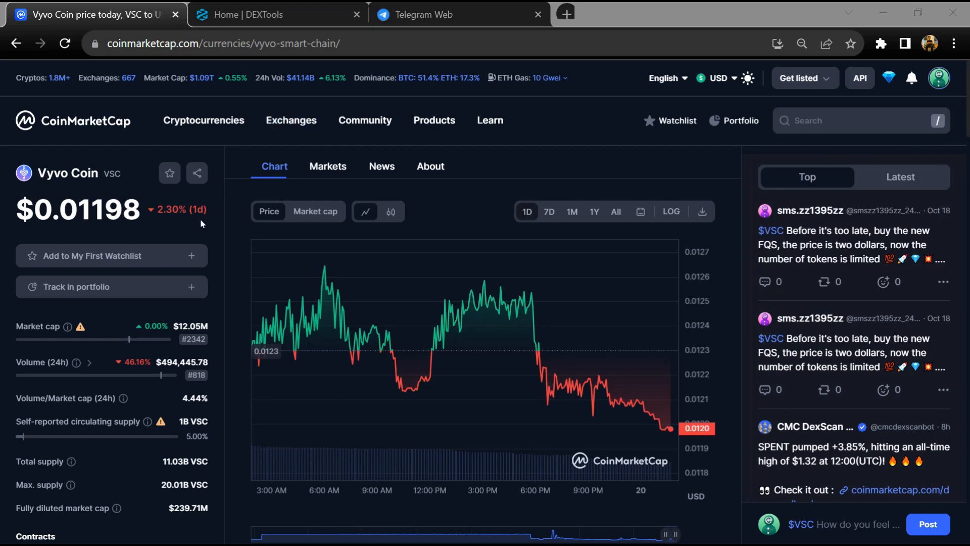
mouse_move(203, 223)
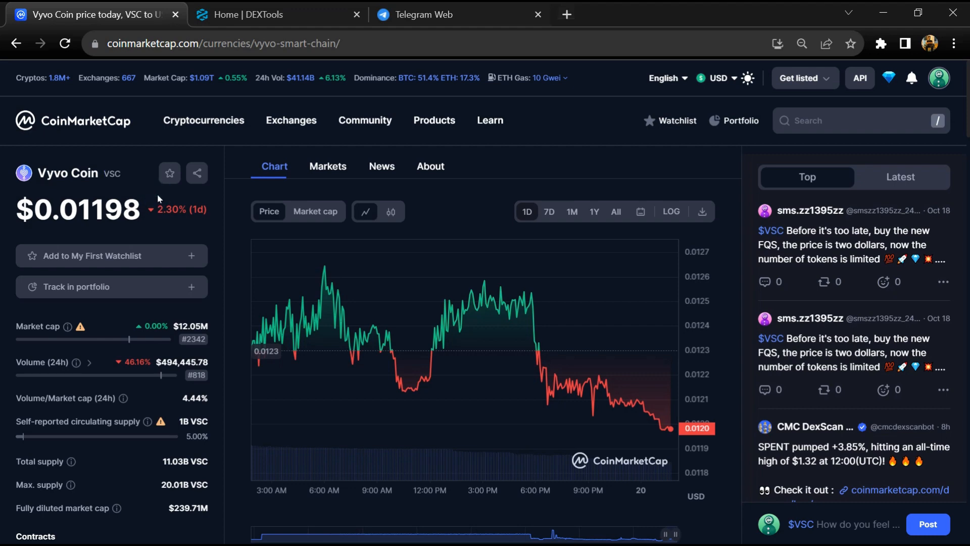
mouse_move(159, 197)
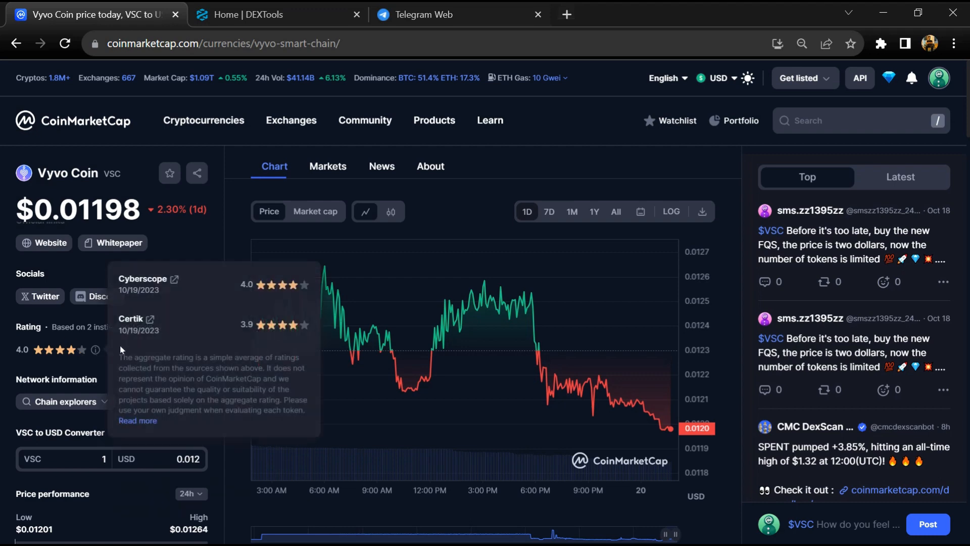
mouse_move(139, 339)
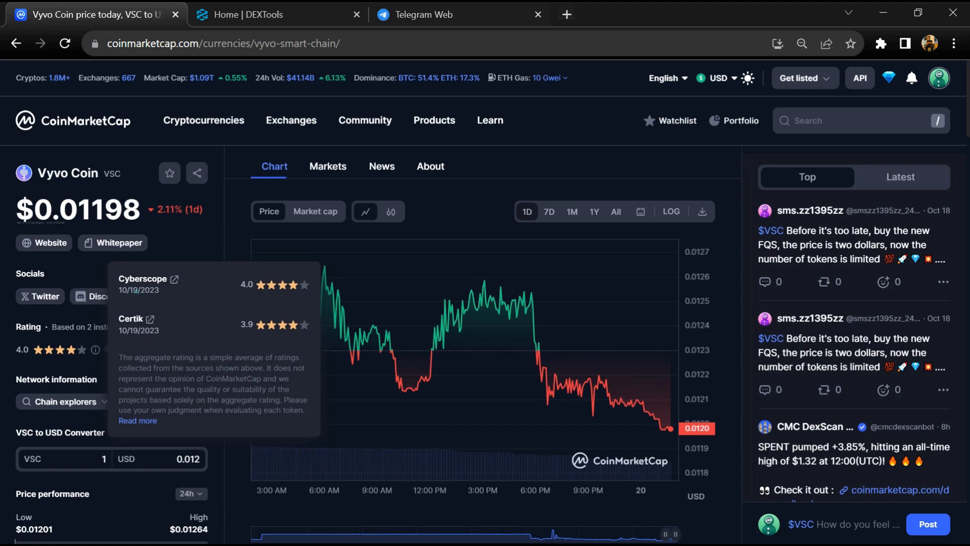
mouse_move(176, 254)
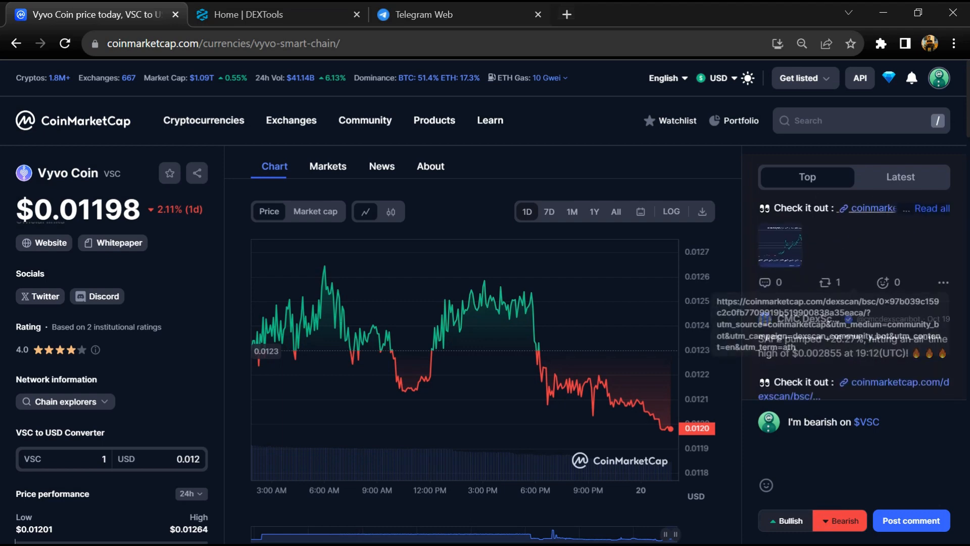
- Reveal Vyvo Coin's contract addresses on CoinMarketCap and search the copied address on DEXTools
scroll(down, 3)
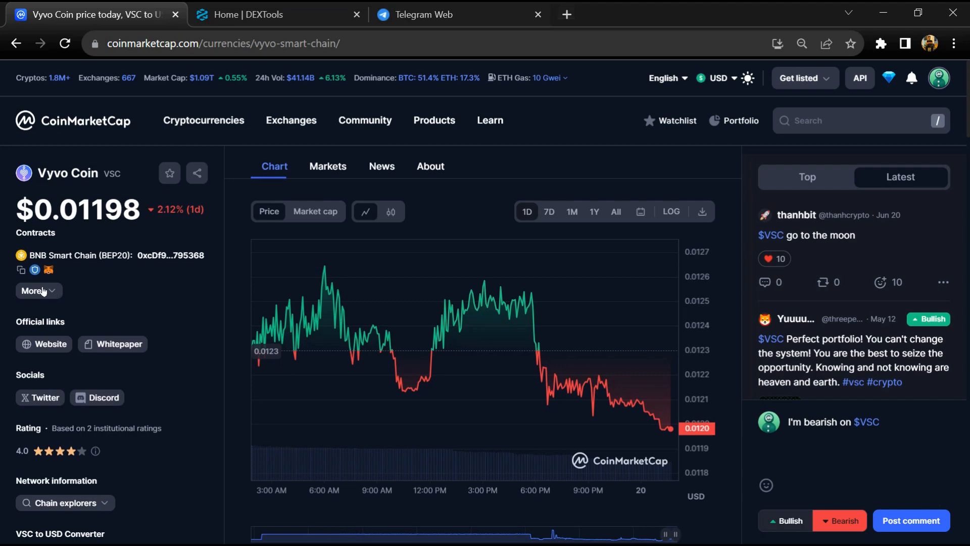
click(103, 330)
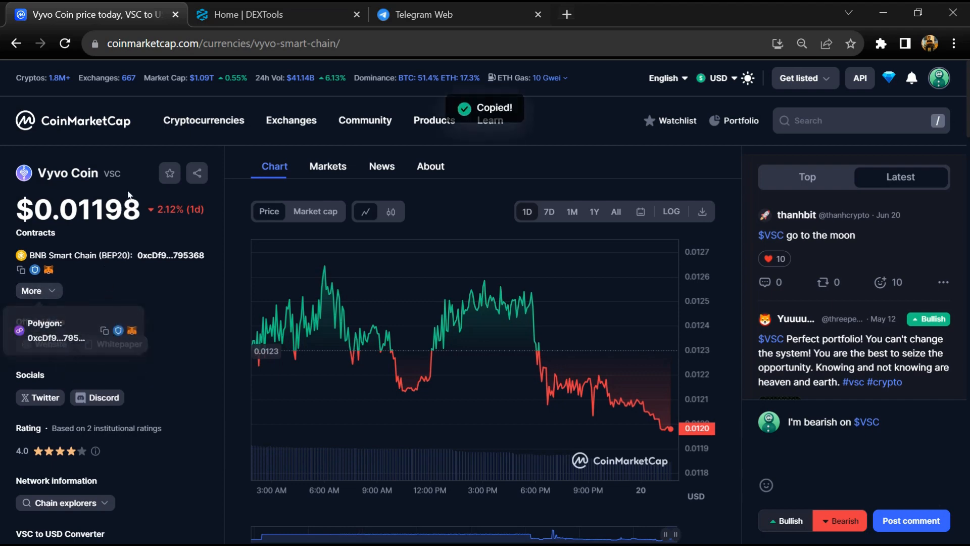
click(278, 14)
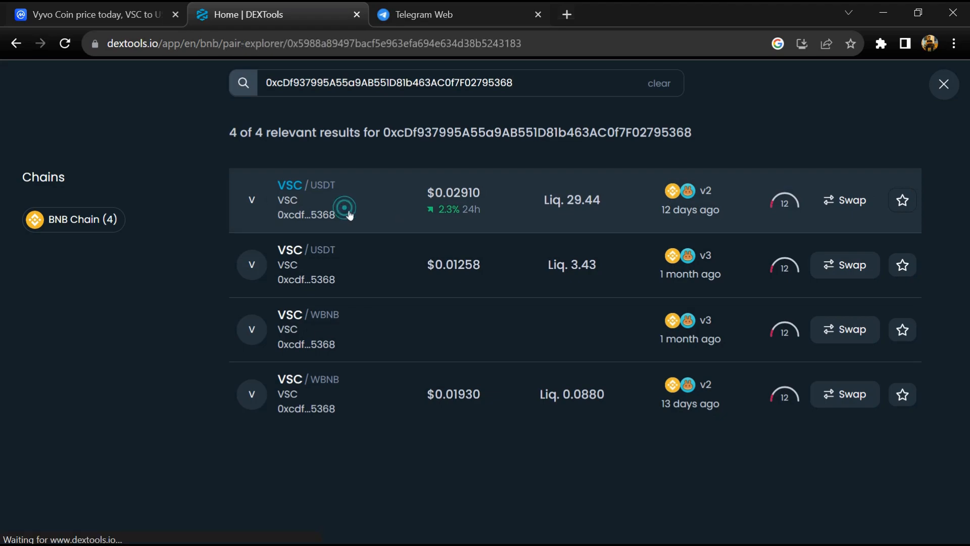
- Open the most liquid VSC/USDT pair, note the 50/50 community trust vote, and bring up its three-alert audit scan
click(304, 199)
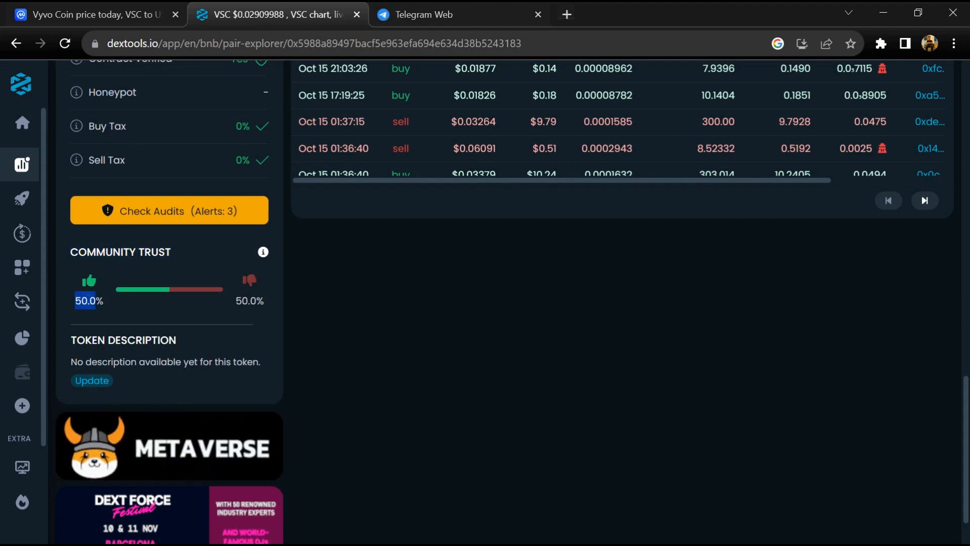
click(249, 282)
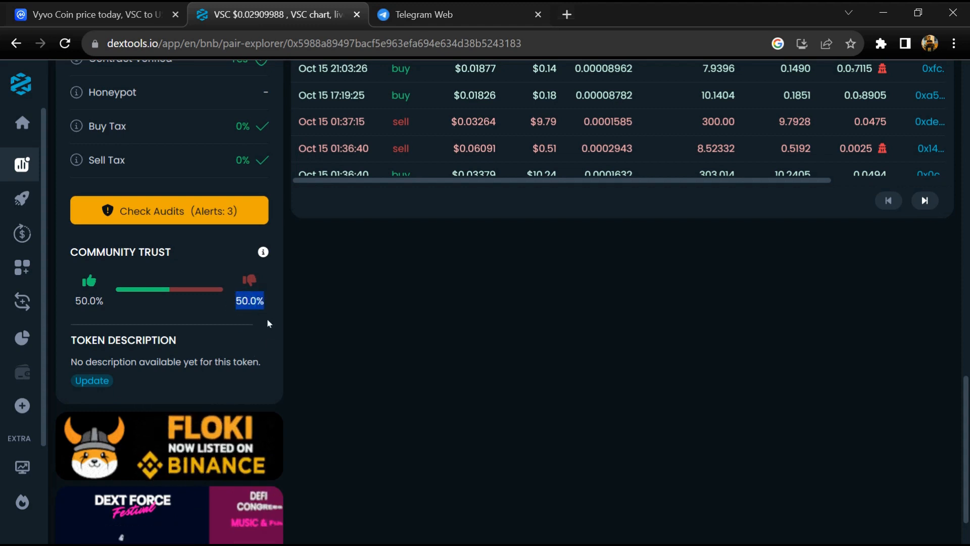
click(169, 210)
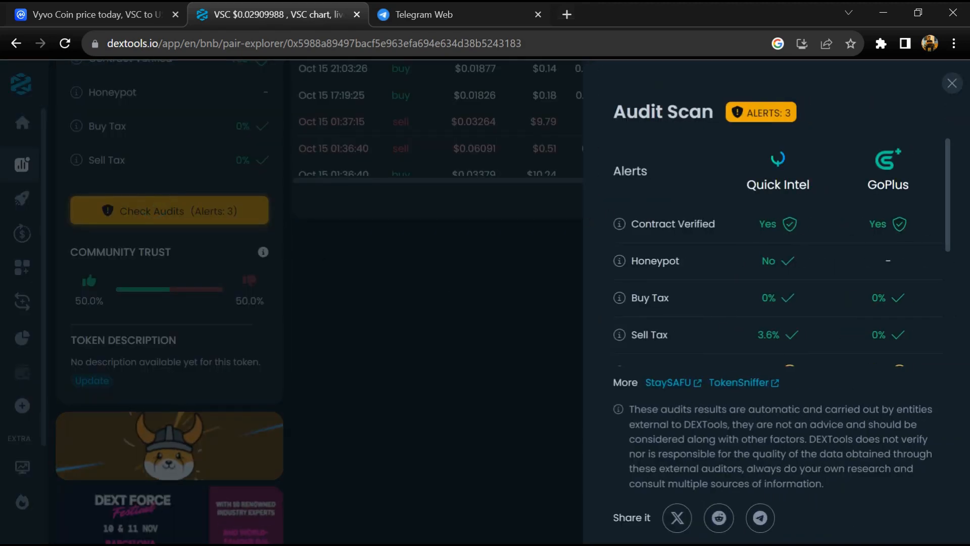
mouse_move(666, 188)
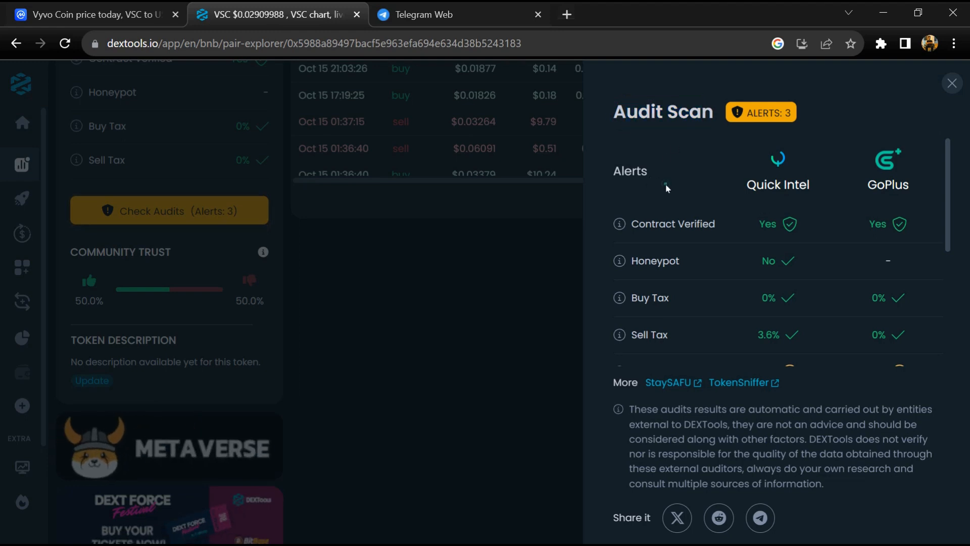
- Review the audit scan checks including the expanded extra findings (proxy contract, hidden owner, external call), then close it
scroll(down, 3)
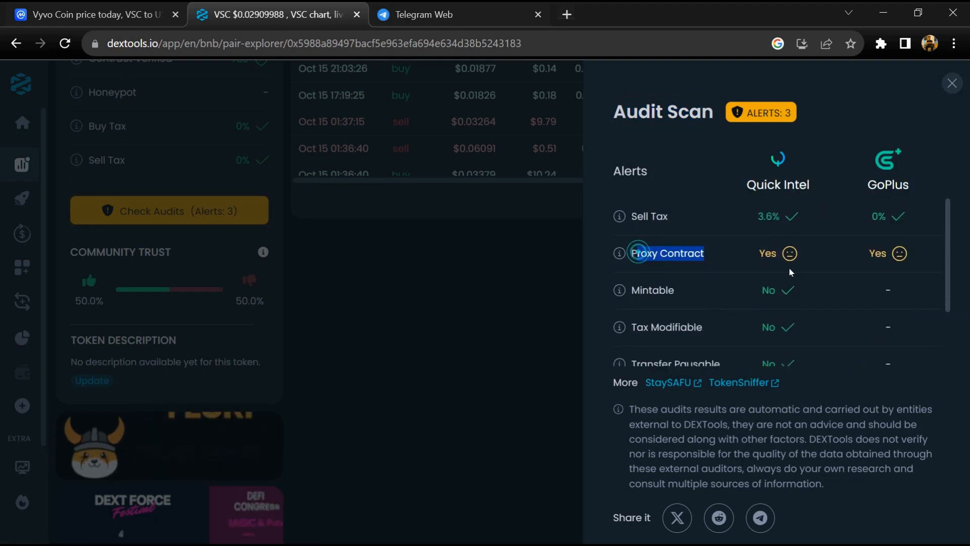
scroll(down, 3)
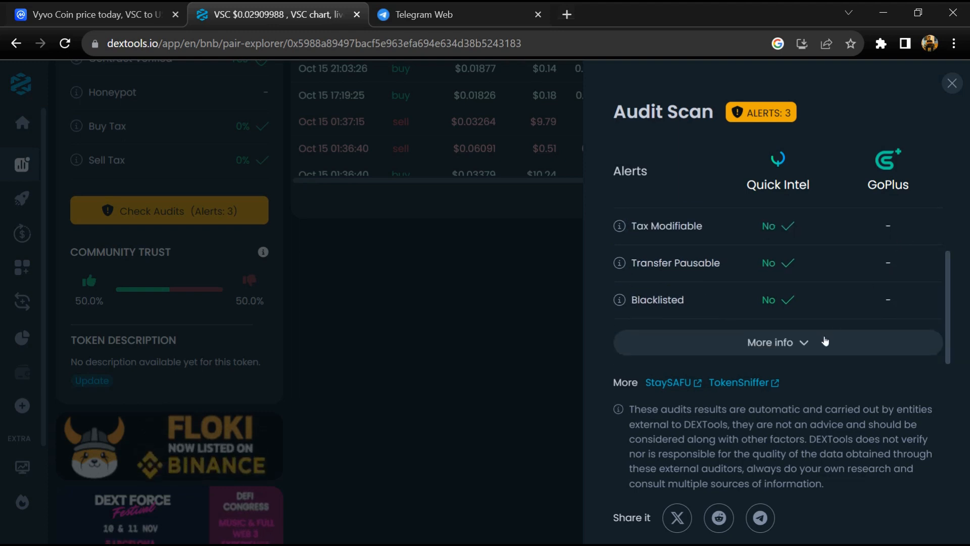
click(769, 342)
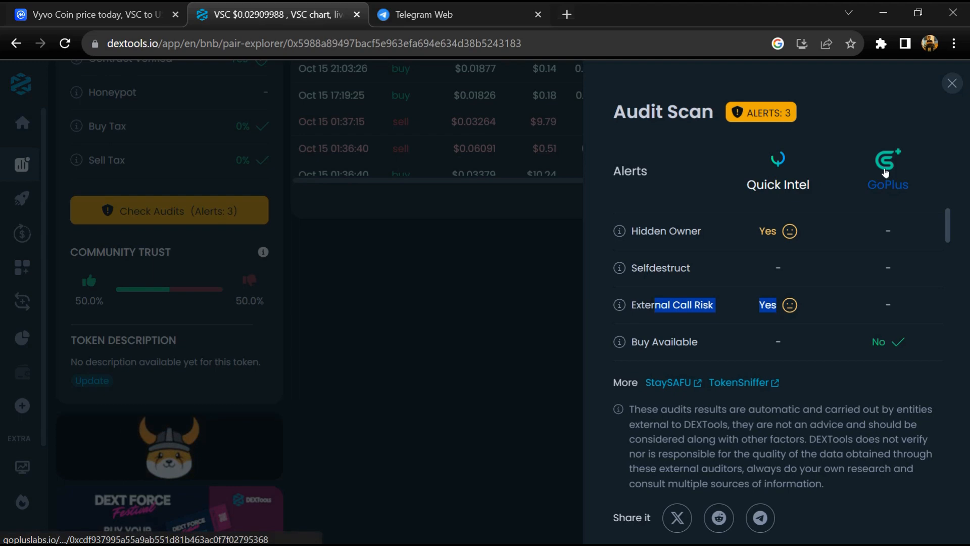
click(951, 83)
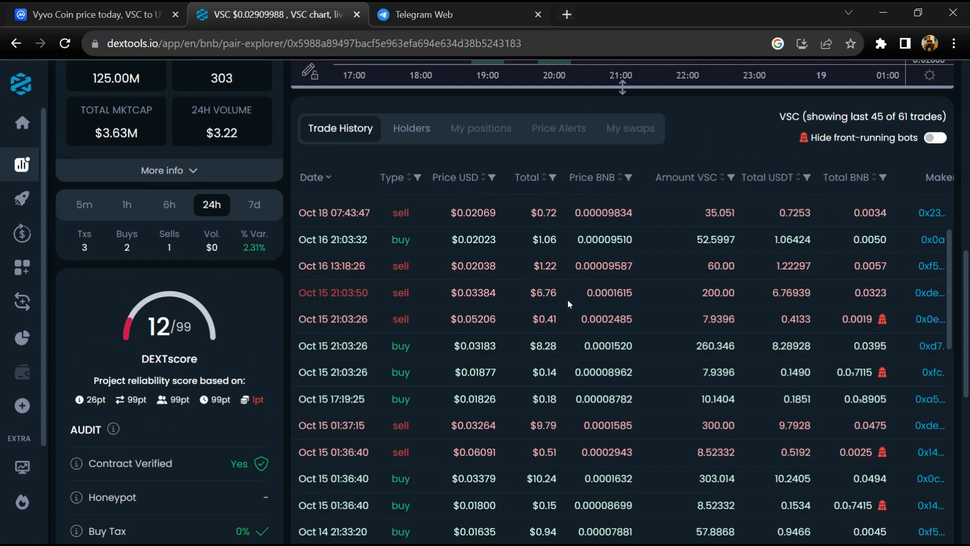
scroll(down, 3)
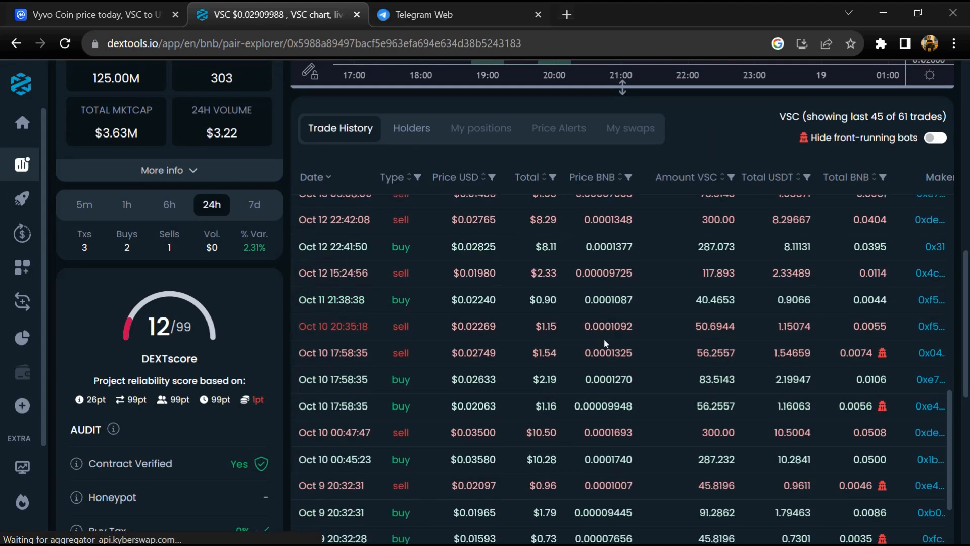
scroll(down, 3)
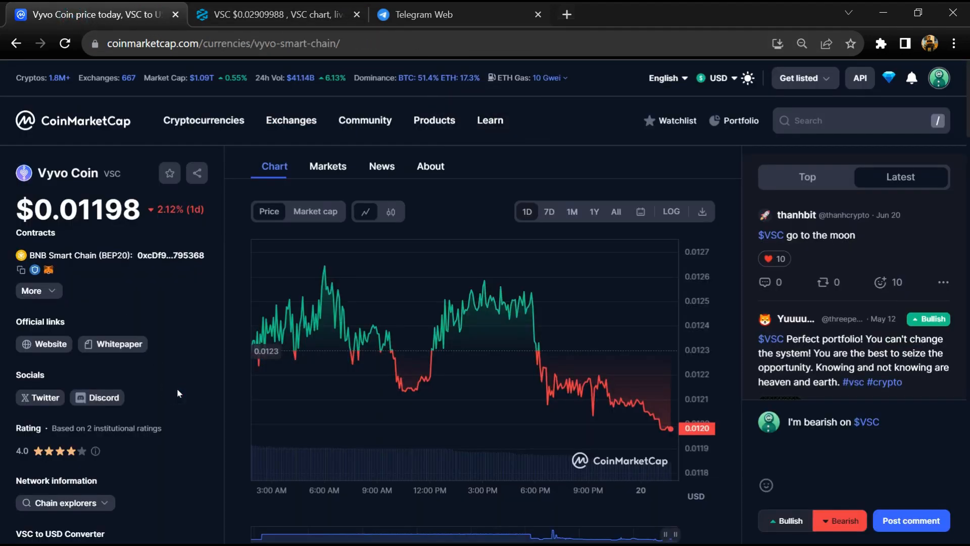
- Show Vyvo Coin's Markets table listing five exchanges, with PancakeSwap USDT/VSC at $0.02911
click(327, 155)
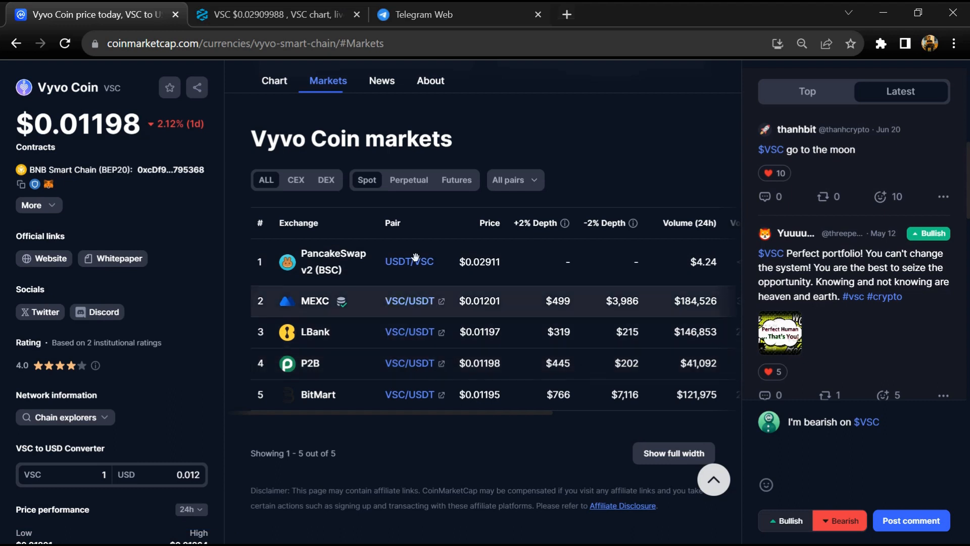
mouse_move(408, 301)
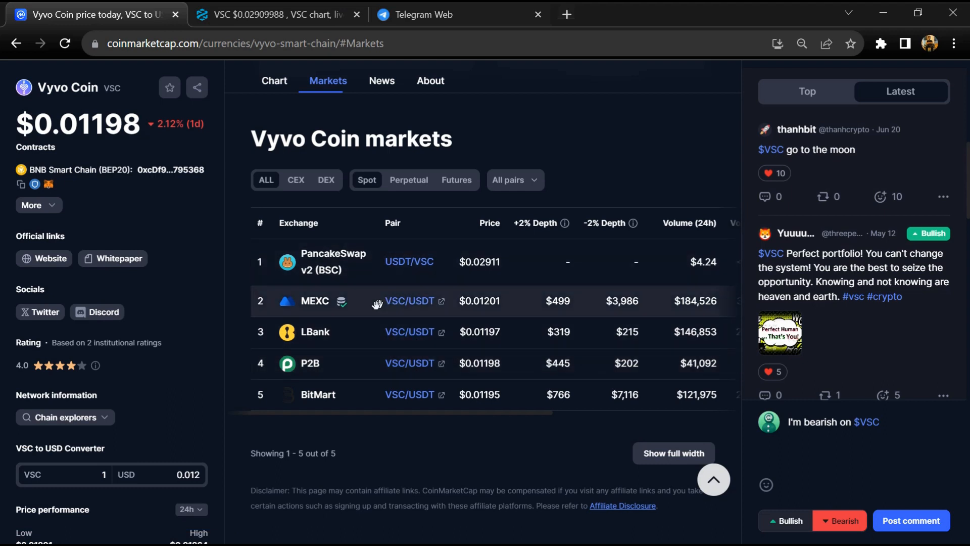
mouse_move(399, 421)
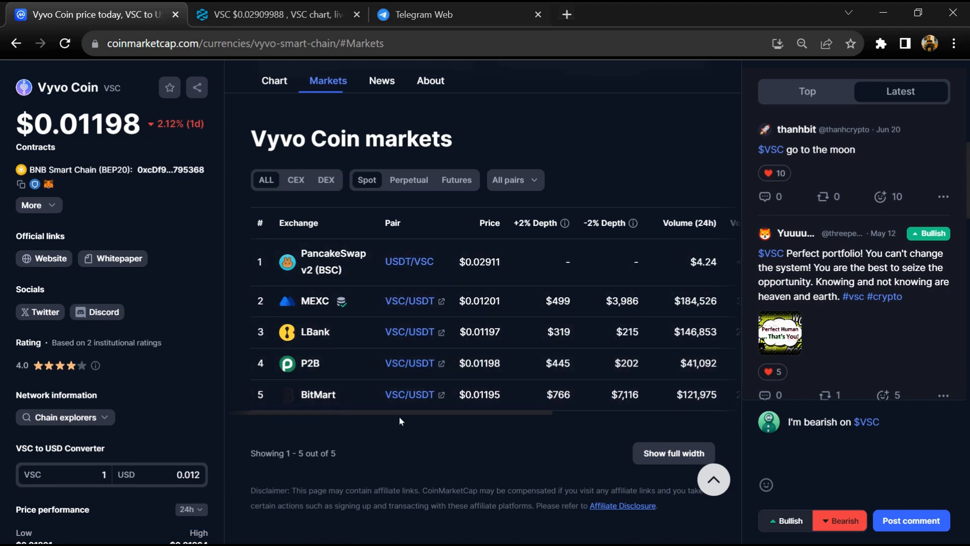
mouse_move(414, 433)
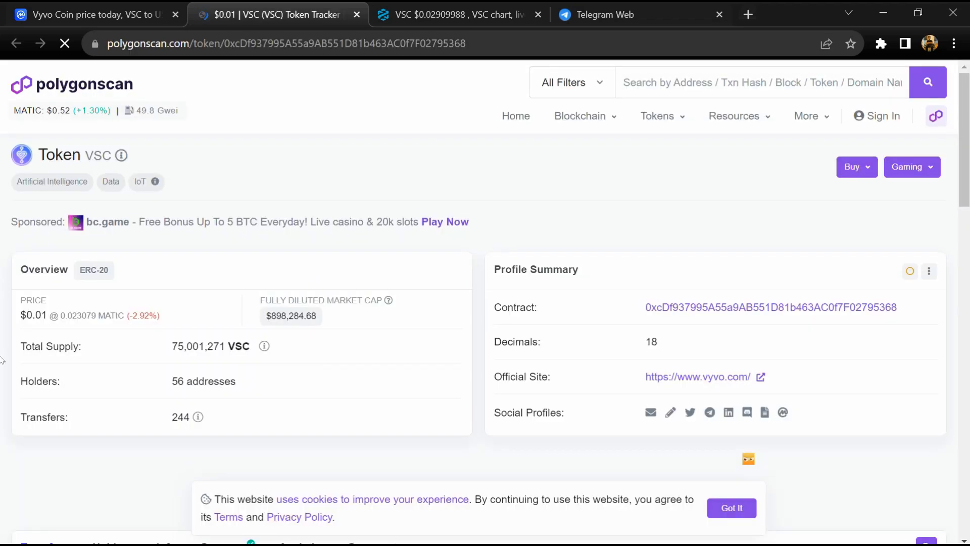
- Highlight the 56 holder addresses on the Polygonscan VSC page and open the Holders list
drag(20, 380, 232, 381)
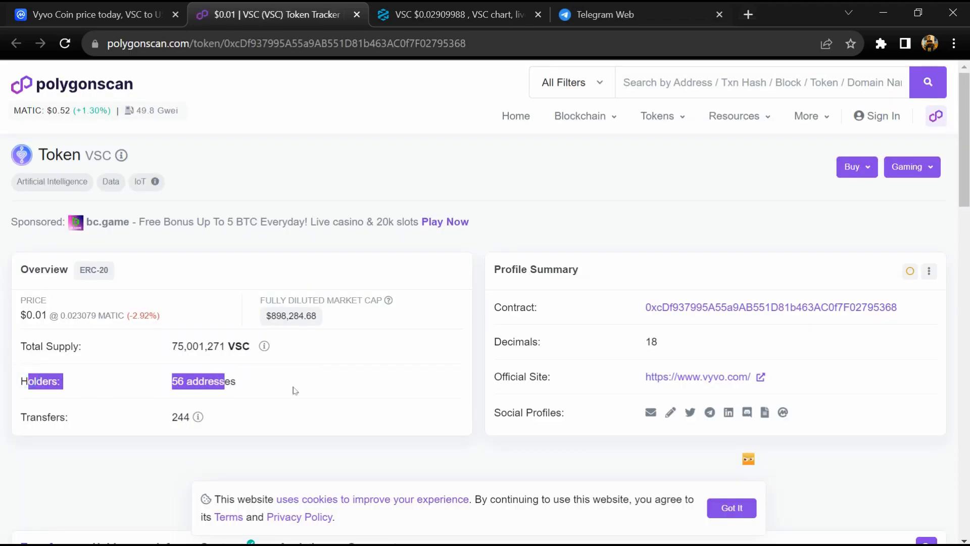
scroll(down, 3)
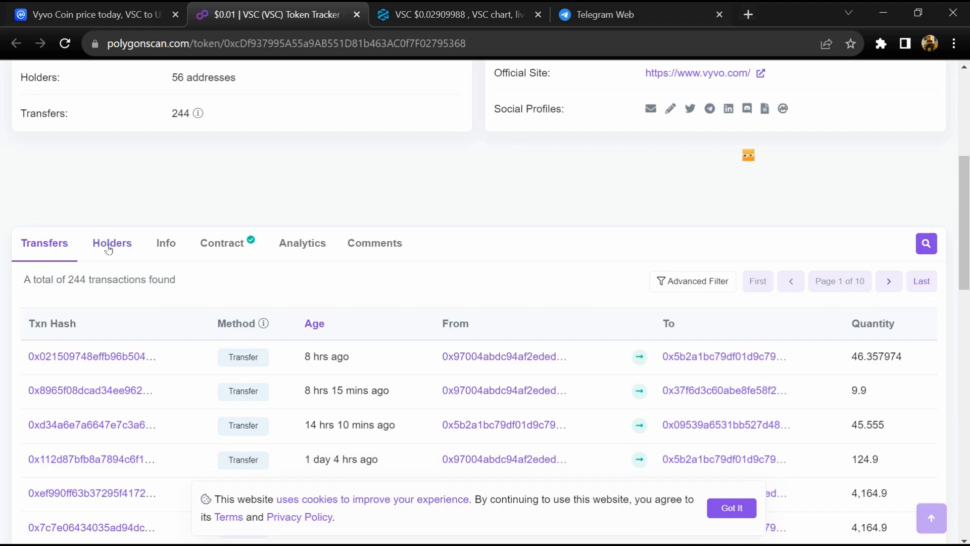
click(113, 243)
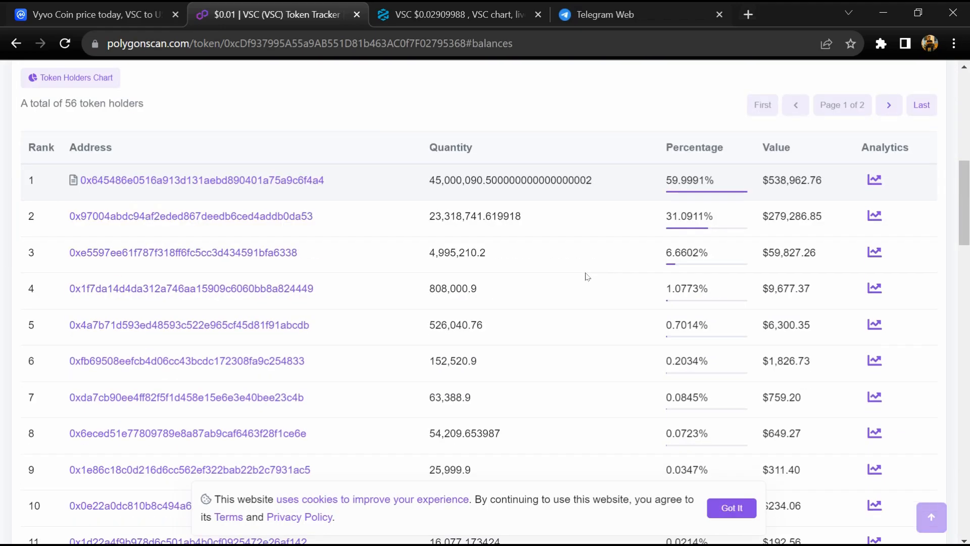
- Scroll through the token holders table, including the top address holding 59.9991% of supply
scroll(down, 3)
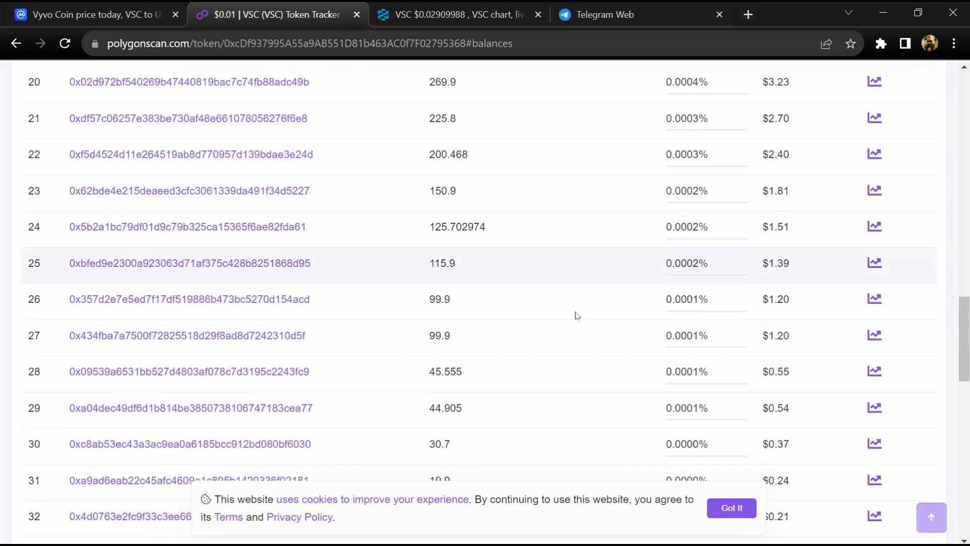
scroll(down, 3)
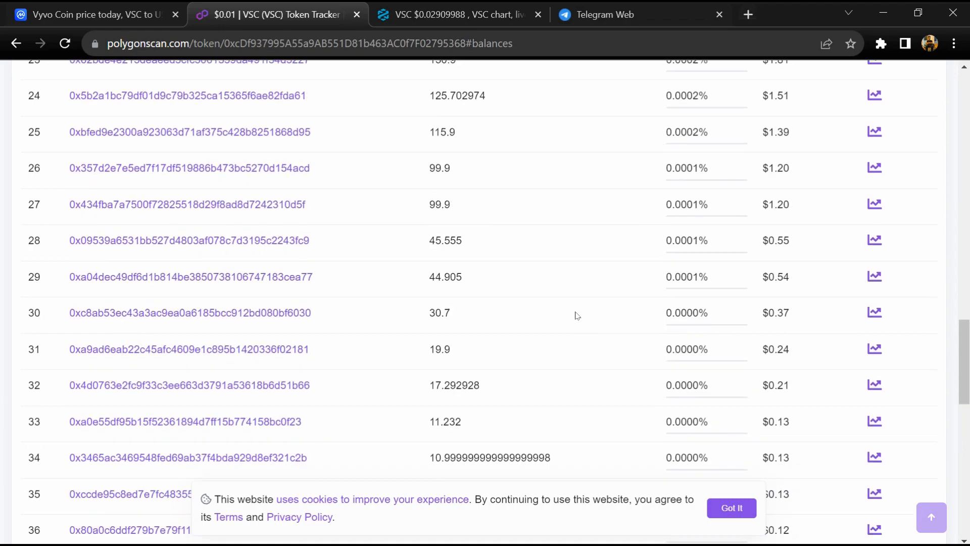
scroll(up, 3)
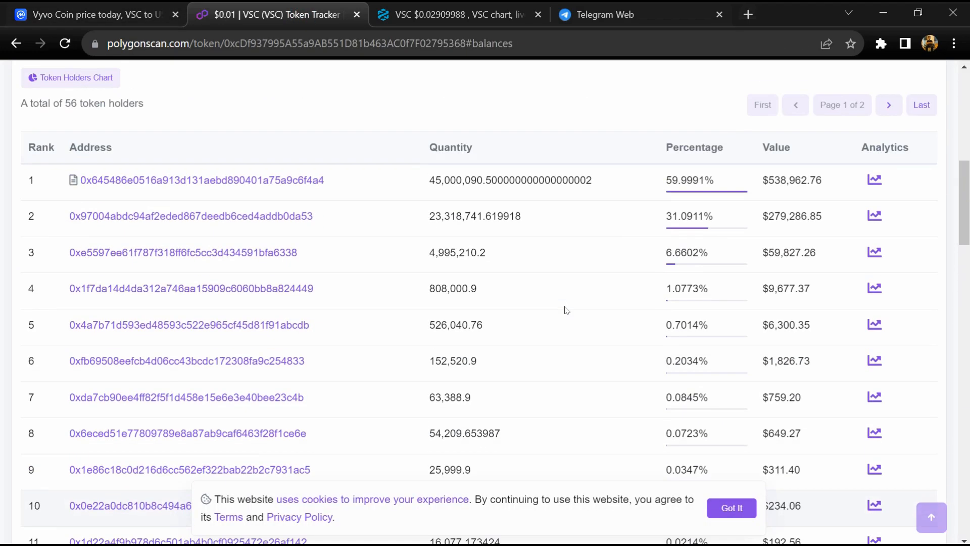
scroll(down, 3)
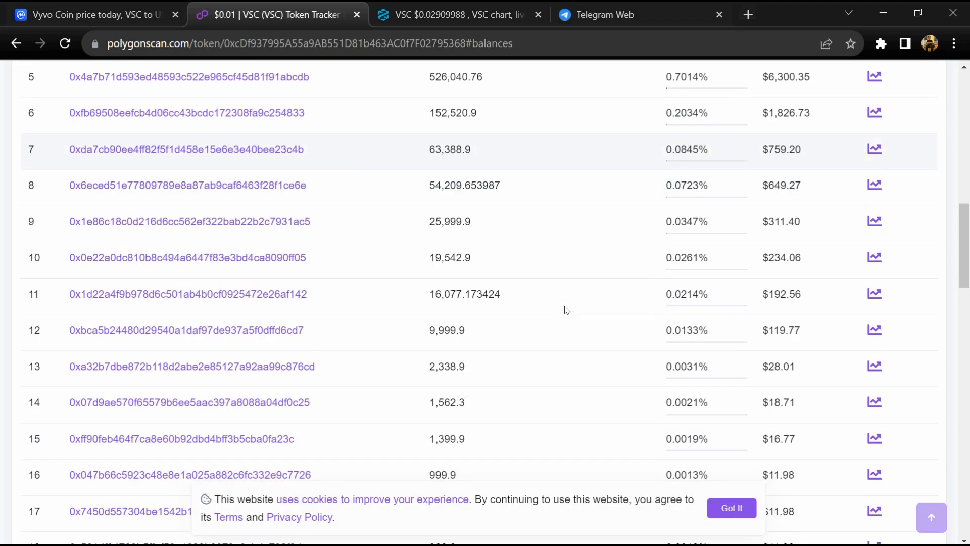
scroll(down, 3)
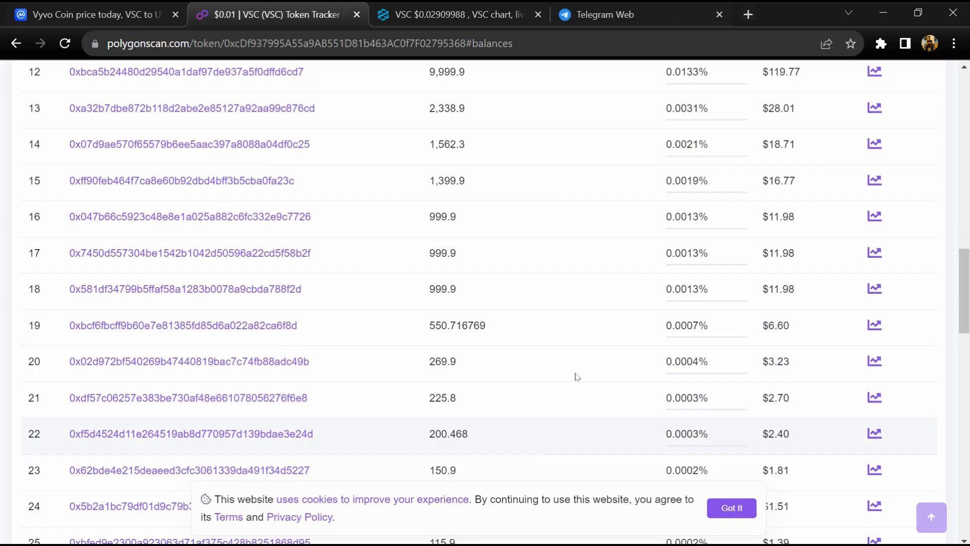
scroll(up, 3)
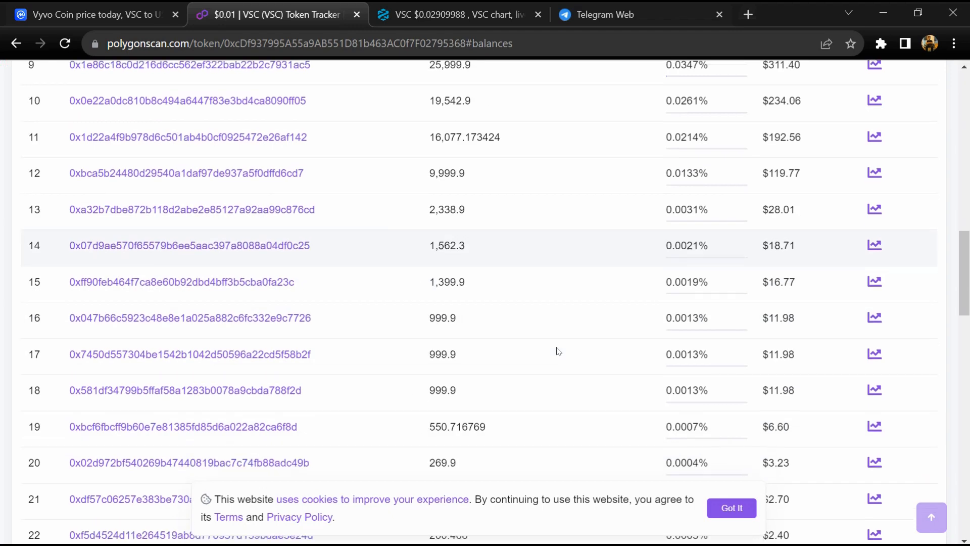
scroll(down, 3)
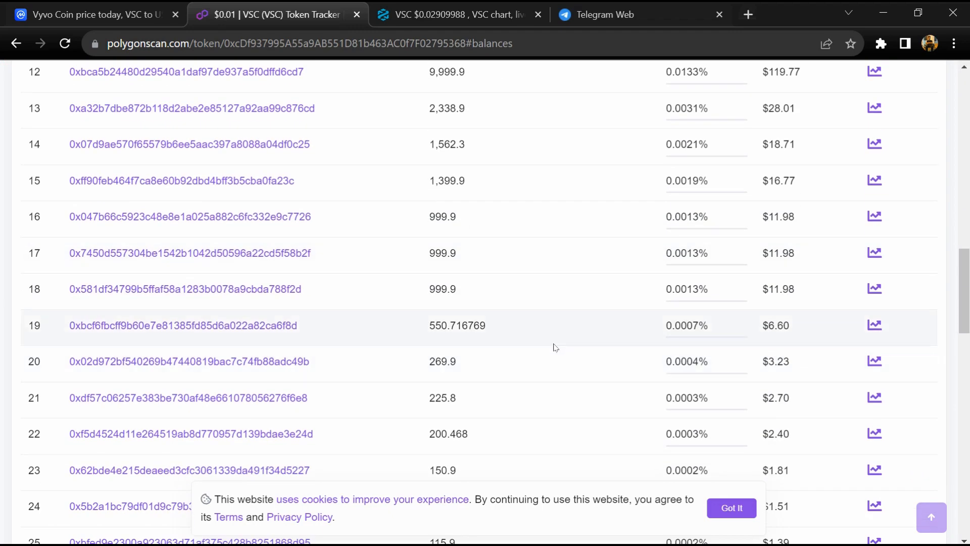
mouse_move(641, 331)
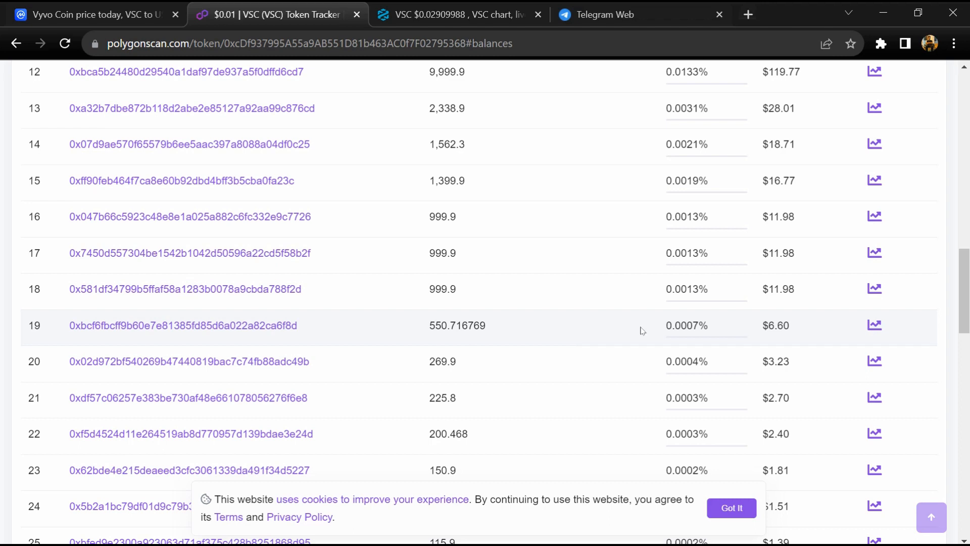